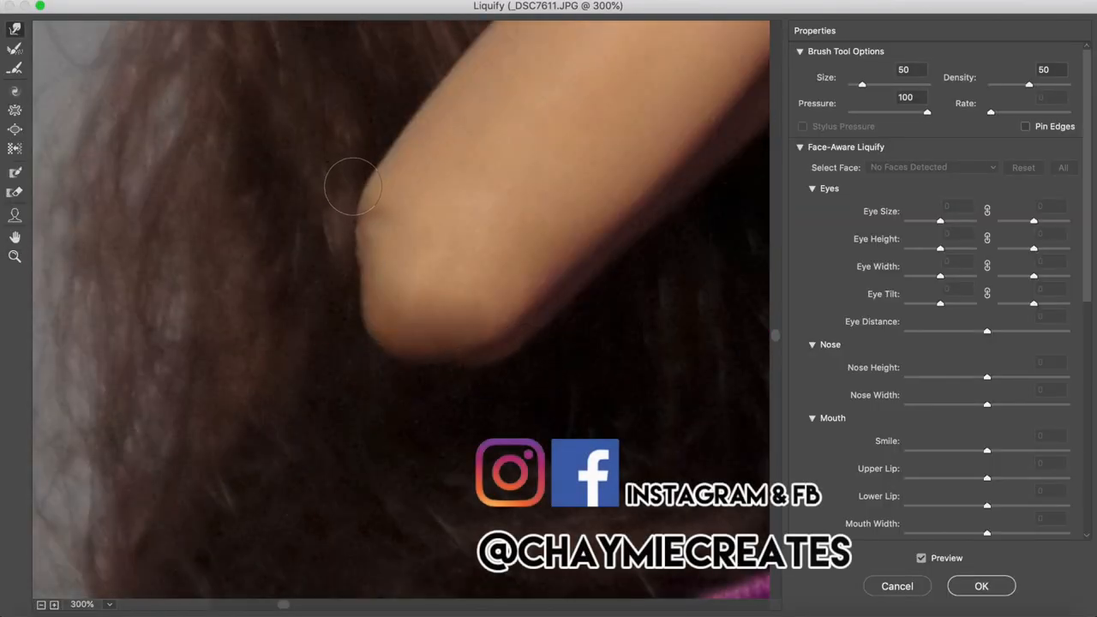
- Warp the arm and elbow outlines smooth with Liquify, patch the wrist seam, stepping back one edit
left_click(980, 585)
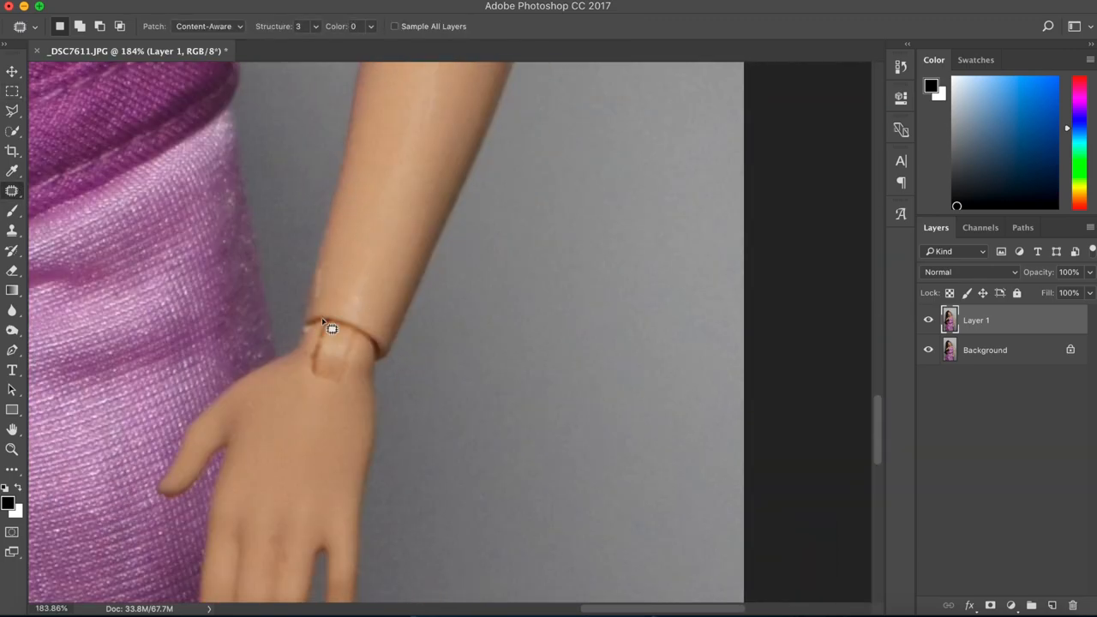
left_click(208, 25)
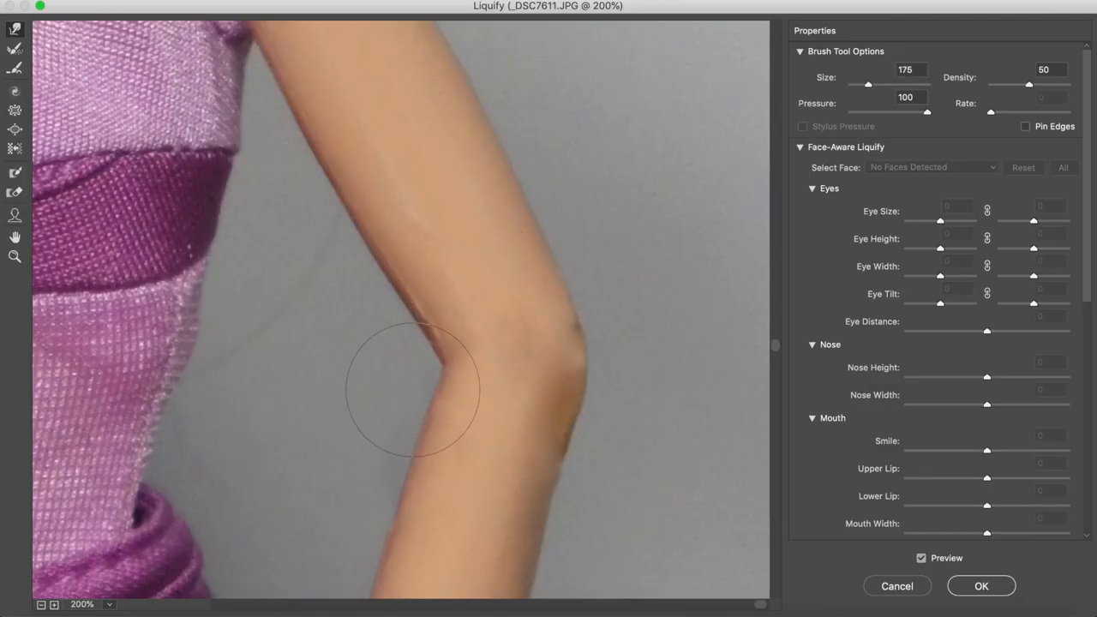
left_click(981, 585)
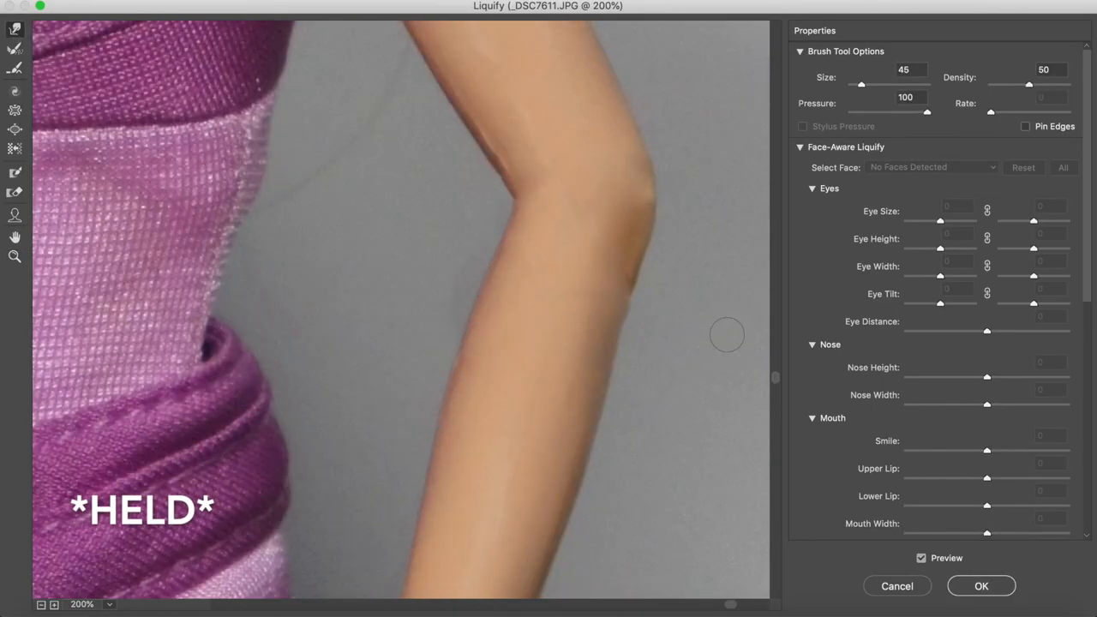
left_click(981, 586)
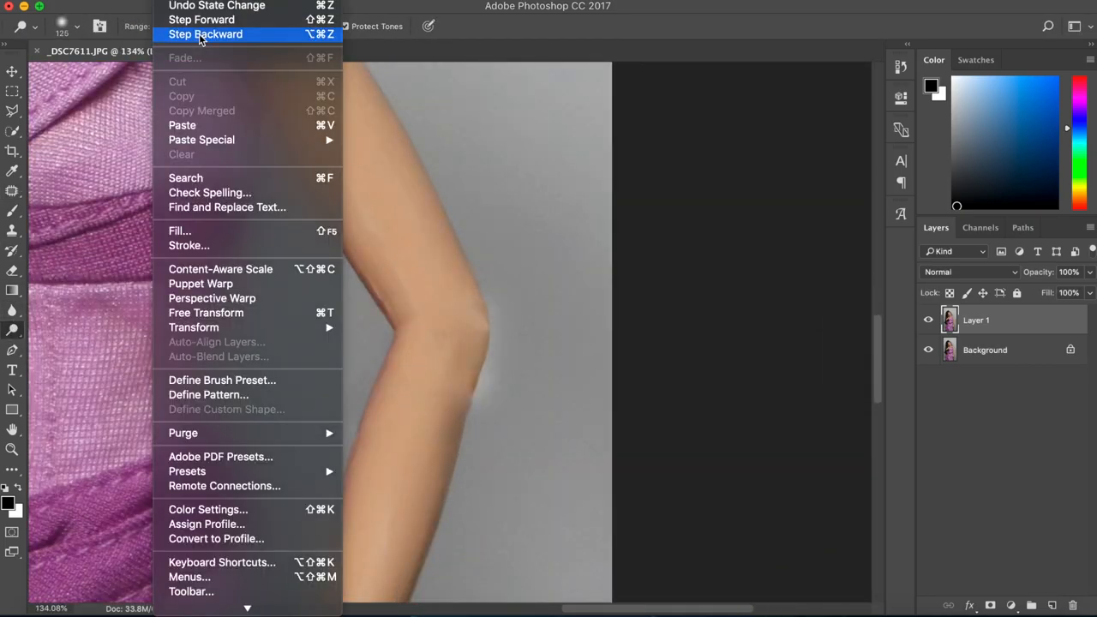
left_click(206, 34)
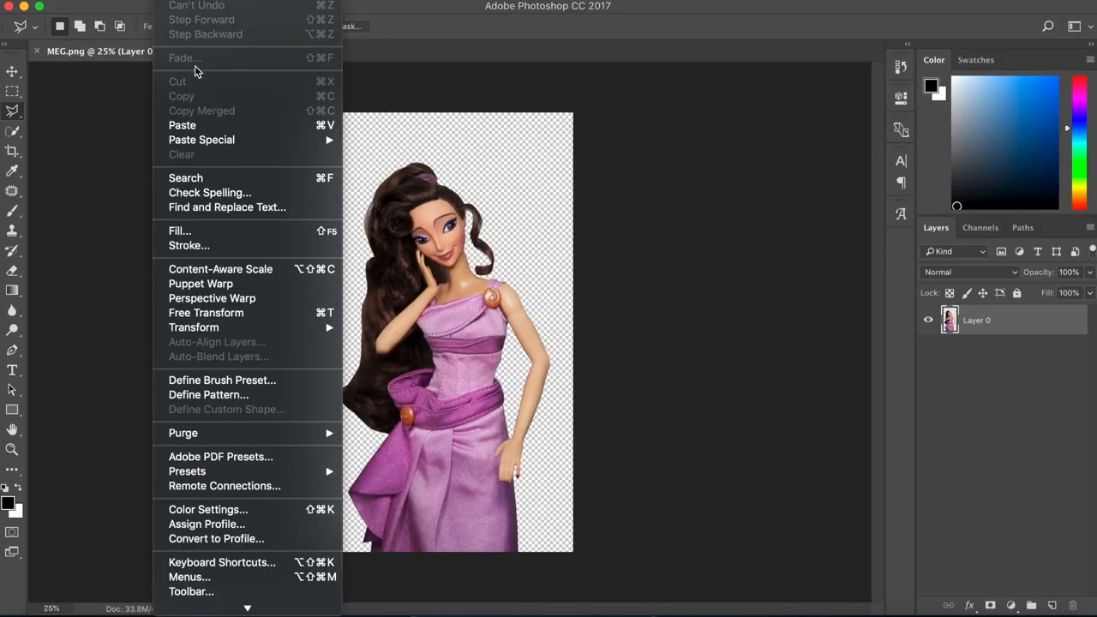
- Place the IMG_2989 hand photo from the Meg folder into the composition
left_click(206, 312)
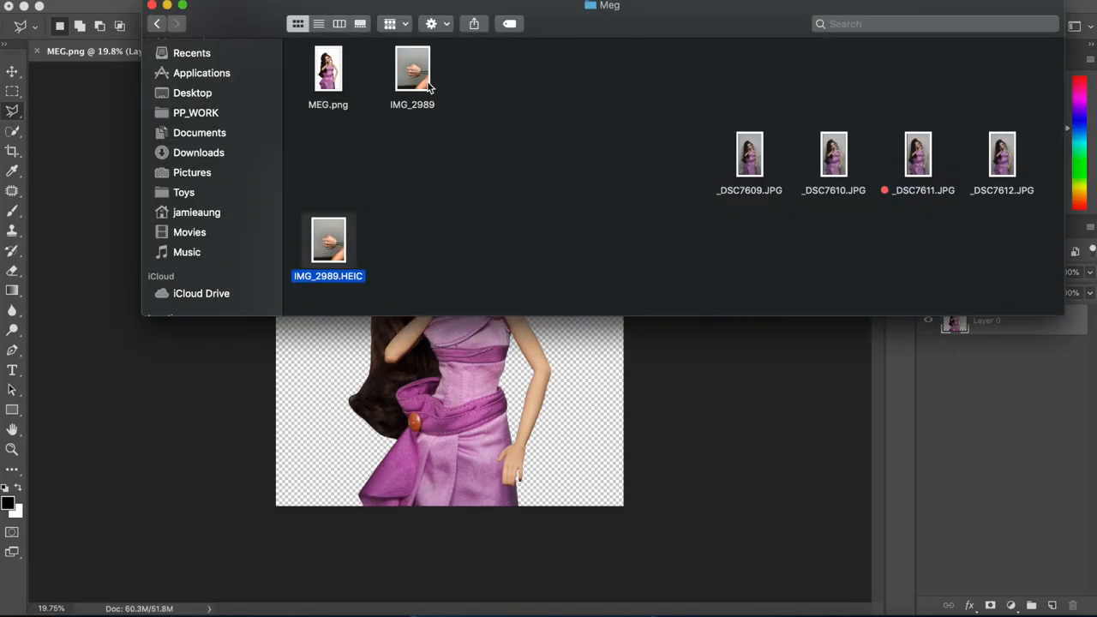
double_click(413, 69)
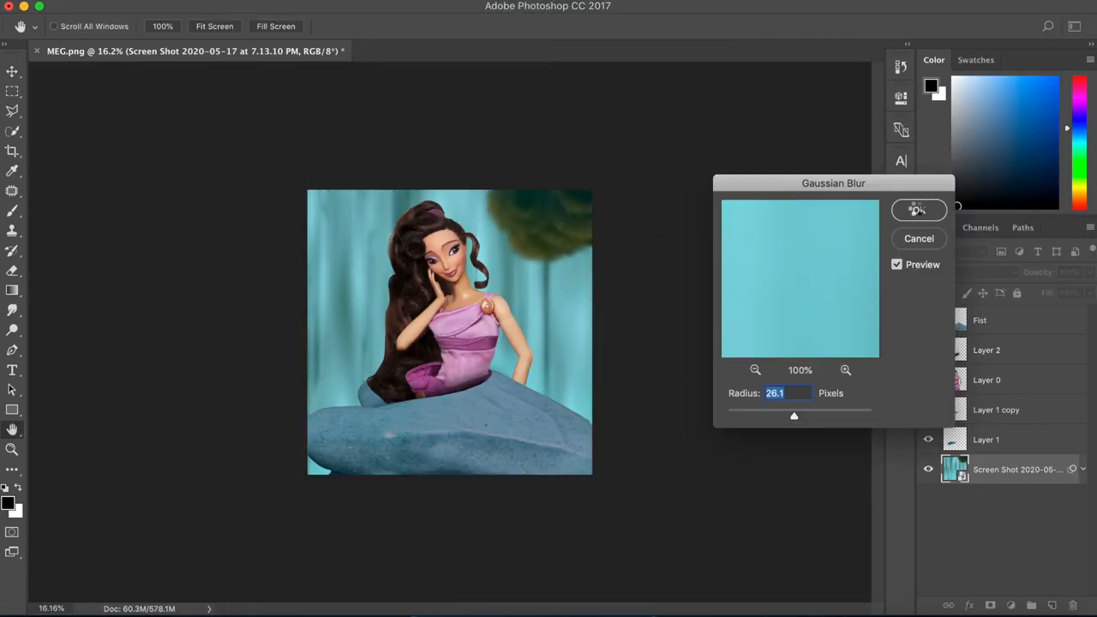
- Apply a roughly 26 px Gaussian blur to the teal waterfall background layer
left_click(918, 210)
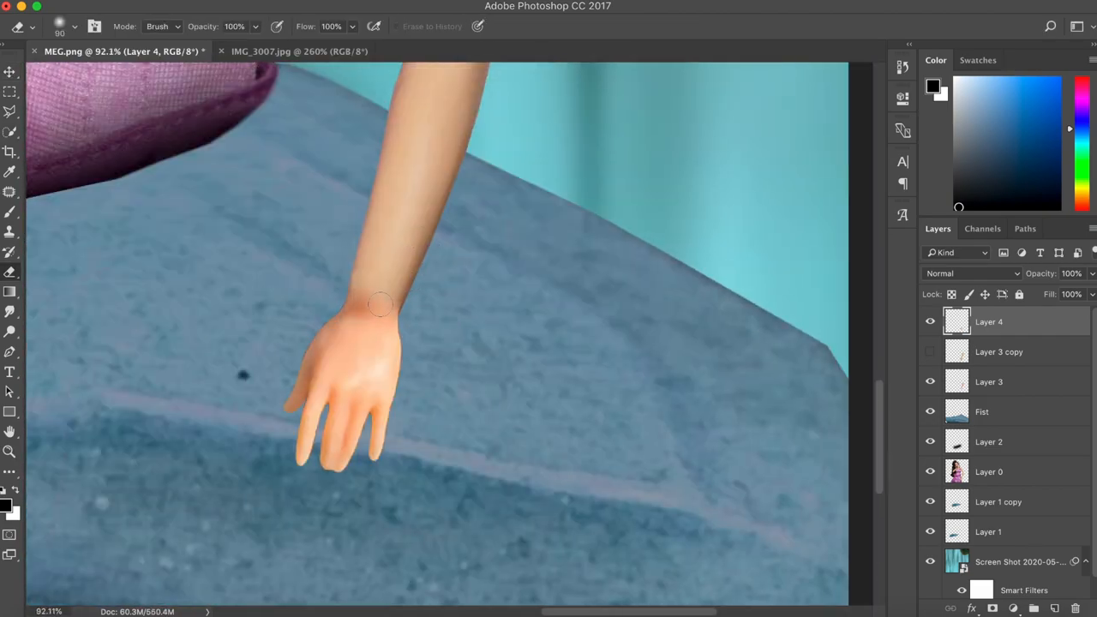
- Darken the arm's skin tone with Hue/Saturation and paint hand shading at 68% fill
scroll("down", 3)
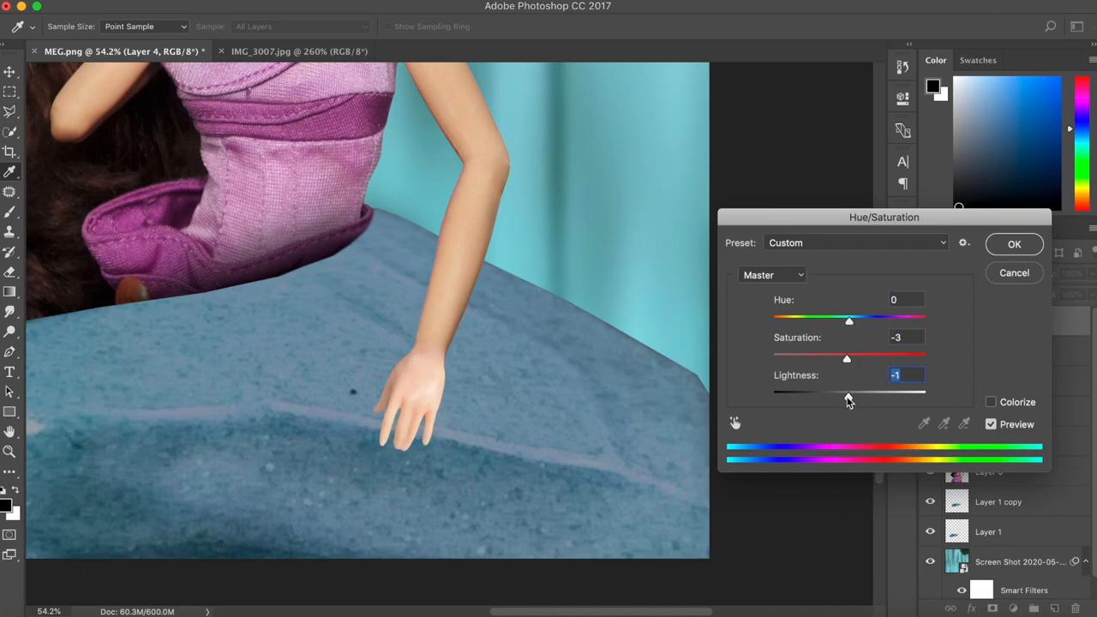
left_click(1014, 244)
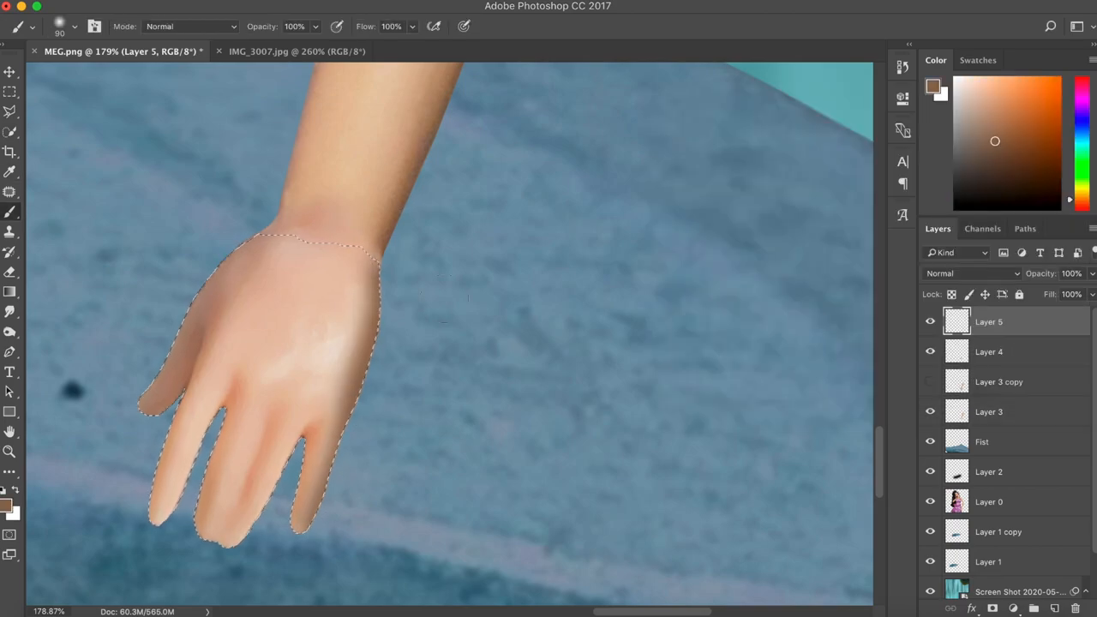
left_click(989, 351)
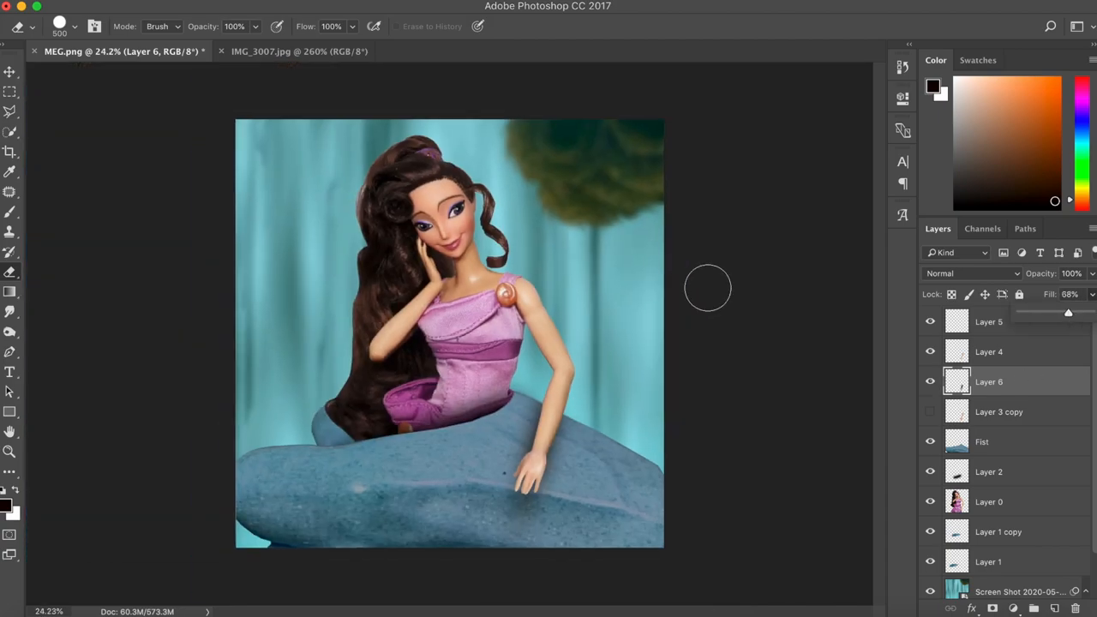
left_click(298, 51)
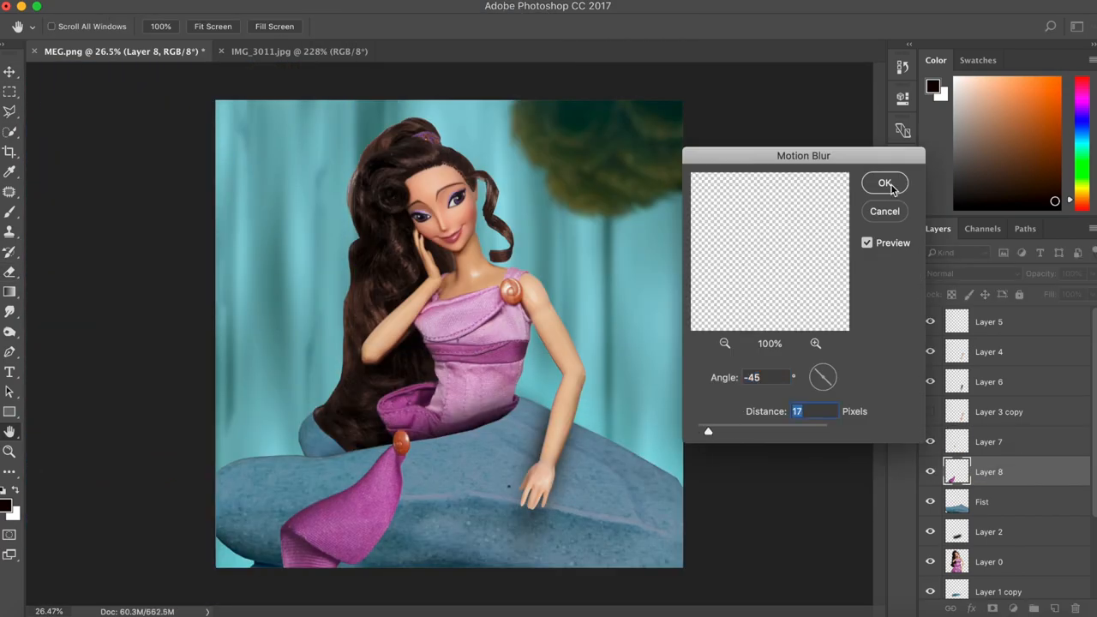
- Motion-blur the draped skirt fabric at angle -45, distance 17
left_click(884, 183)
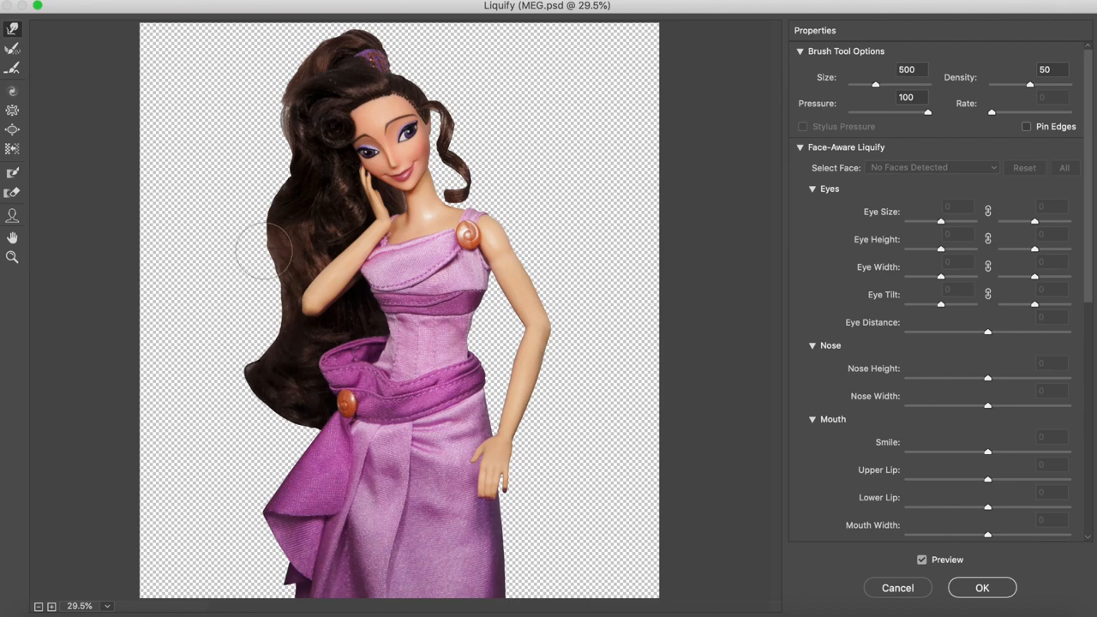
- Push the long hair outline into shape with a 500 px Forward Warp brush
left_click(982, 587)
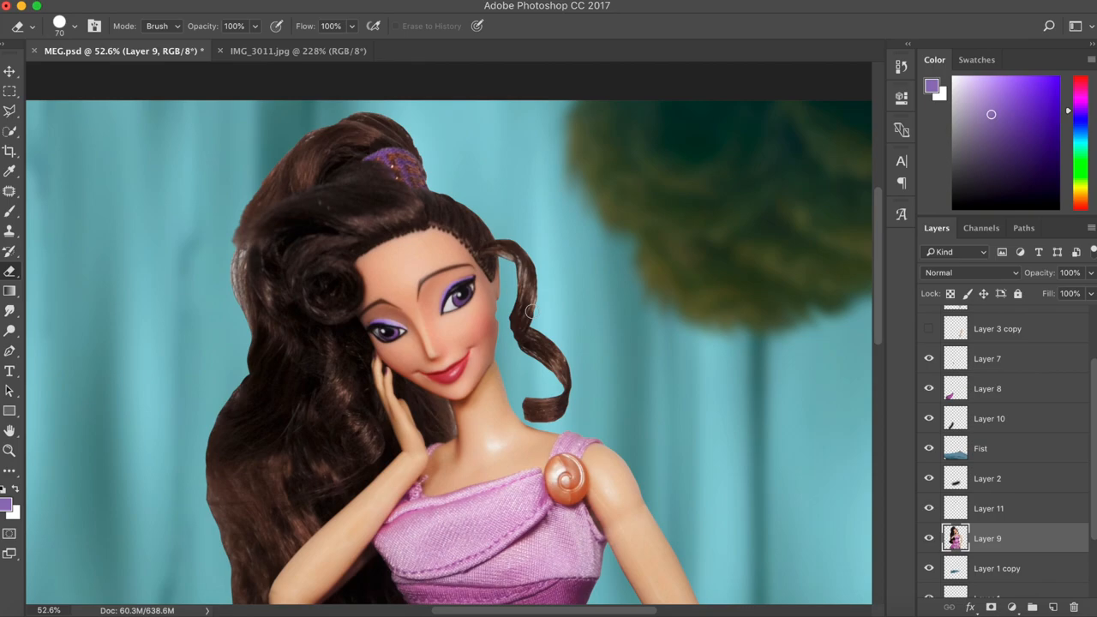
- Erase stray hair edges beside the face and patch a blemish spot near it
left_click(969, 272)
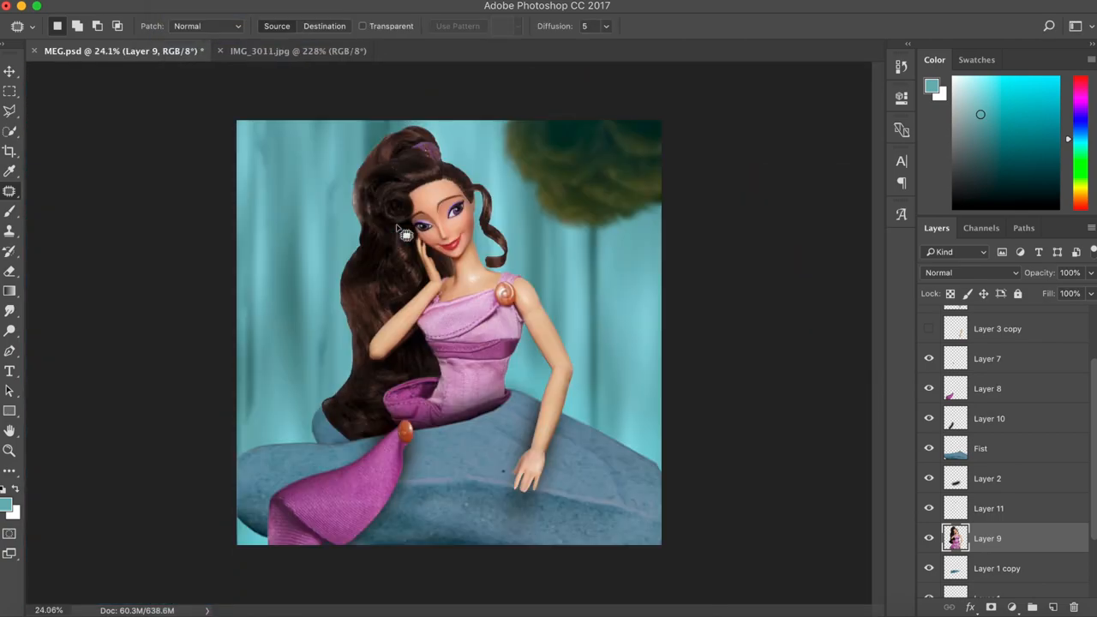
left_click(987, 388)
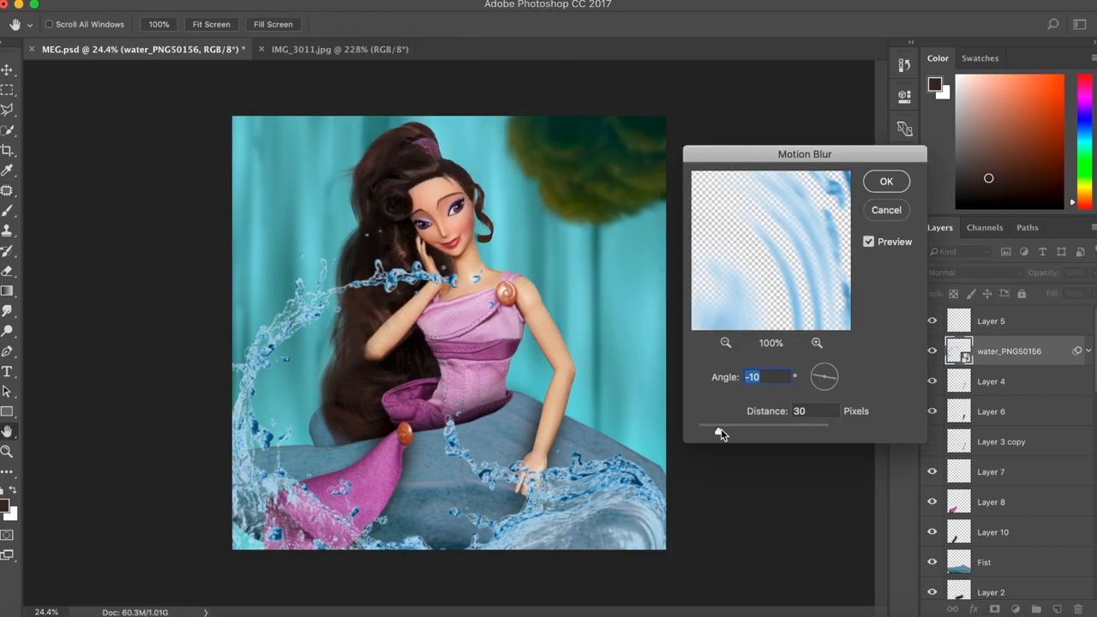
- Motion-blur the water splash at angle -10, distance 30, and commit its resized, rotated transform
left_click(886, 181)
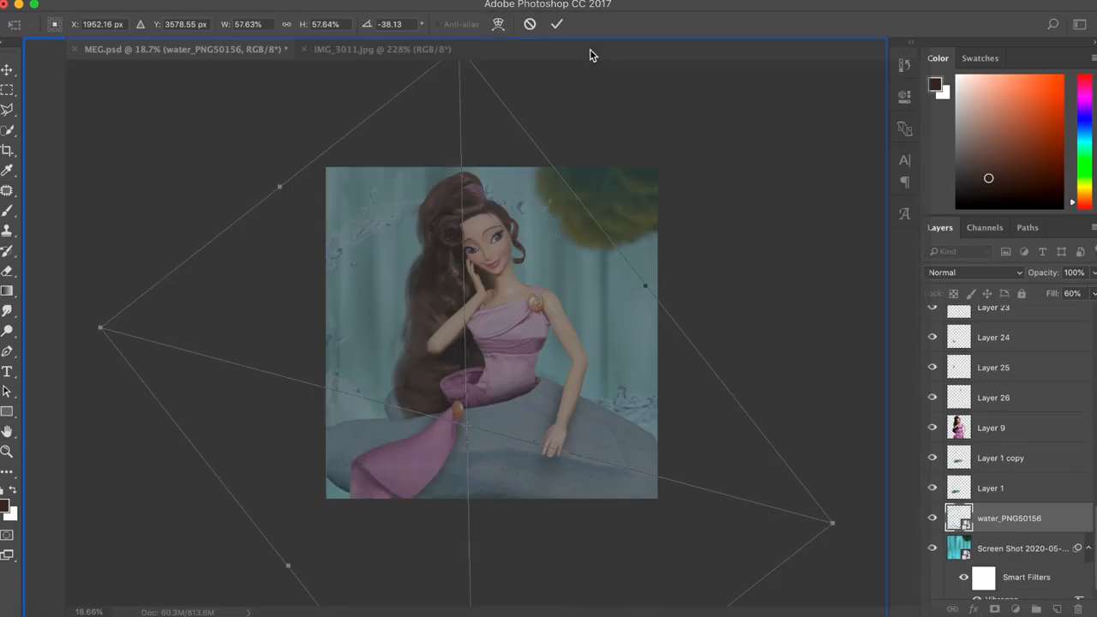
left_click(556, 23)
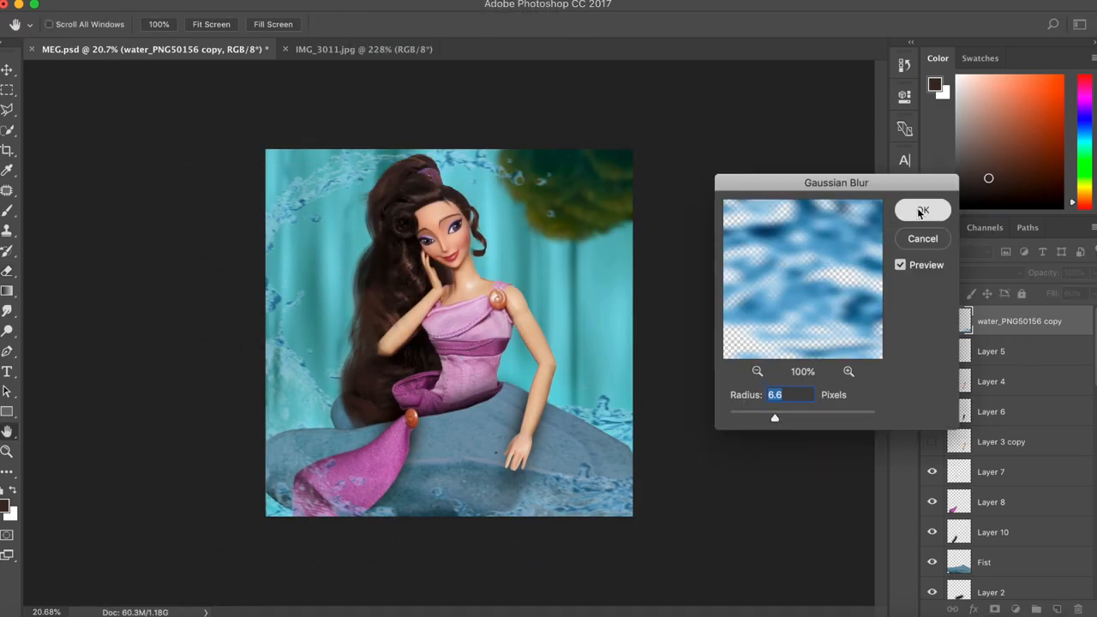
- Confirm the 6.6 px Gaussian blur on the water copy and save MEG.psd
left_click(922, 210)
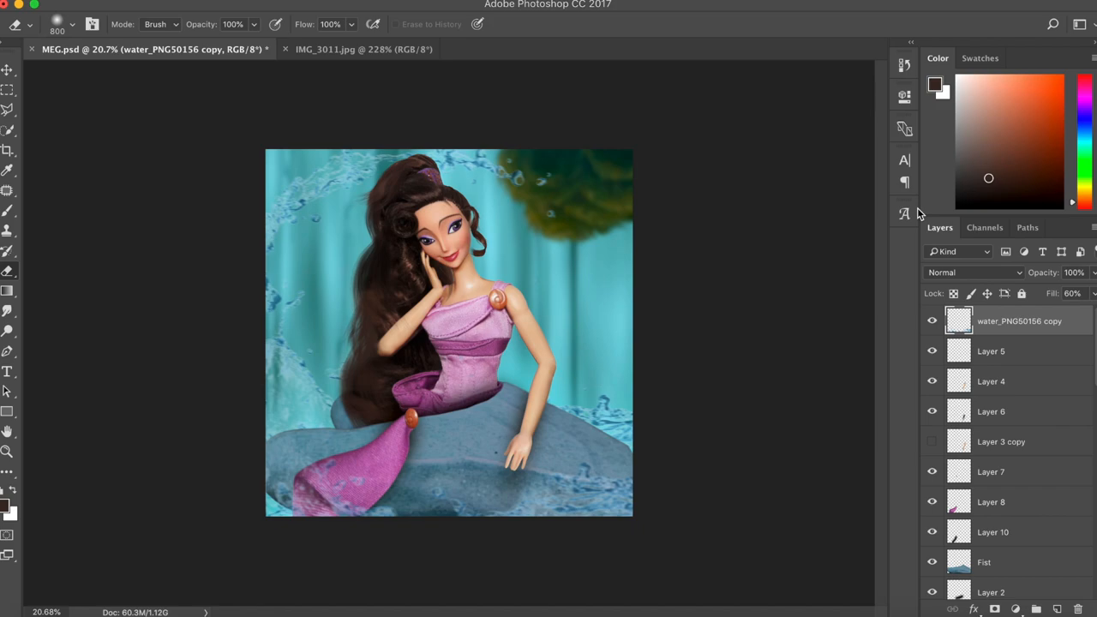
key("cmd+s")
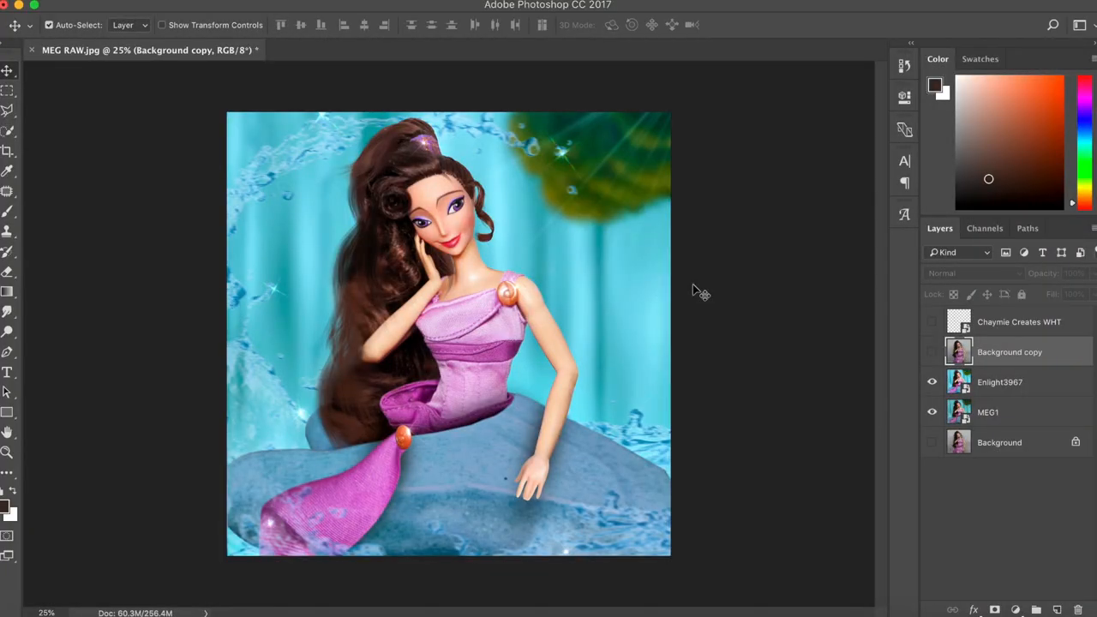
mouse_move(600, 326)
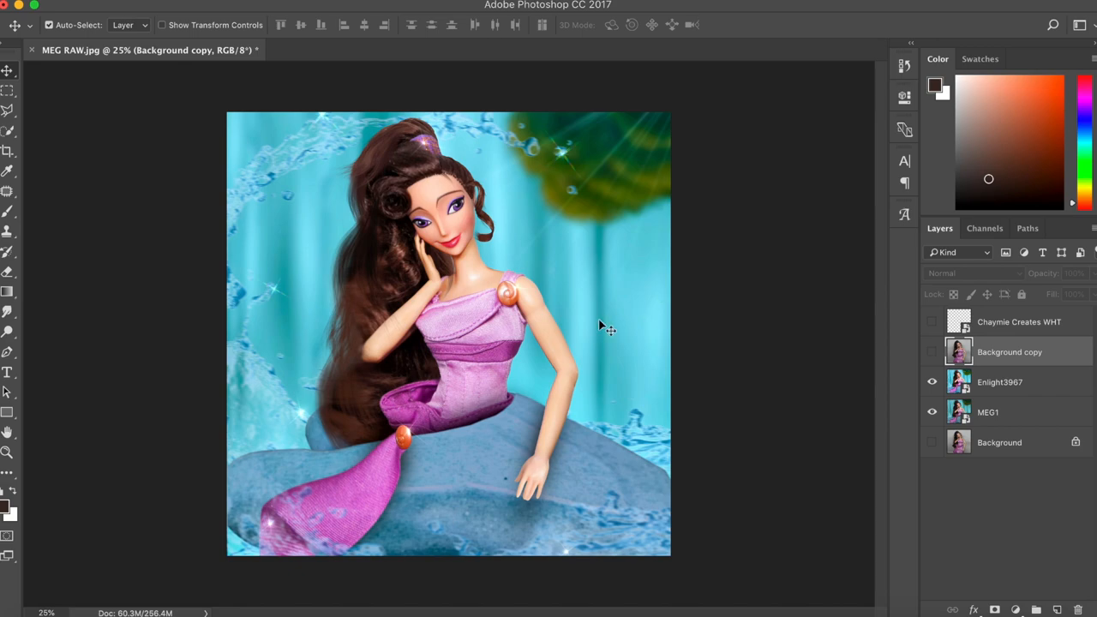
mouse_move(538, 317)
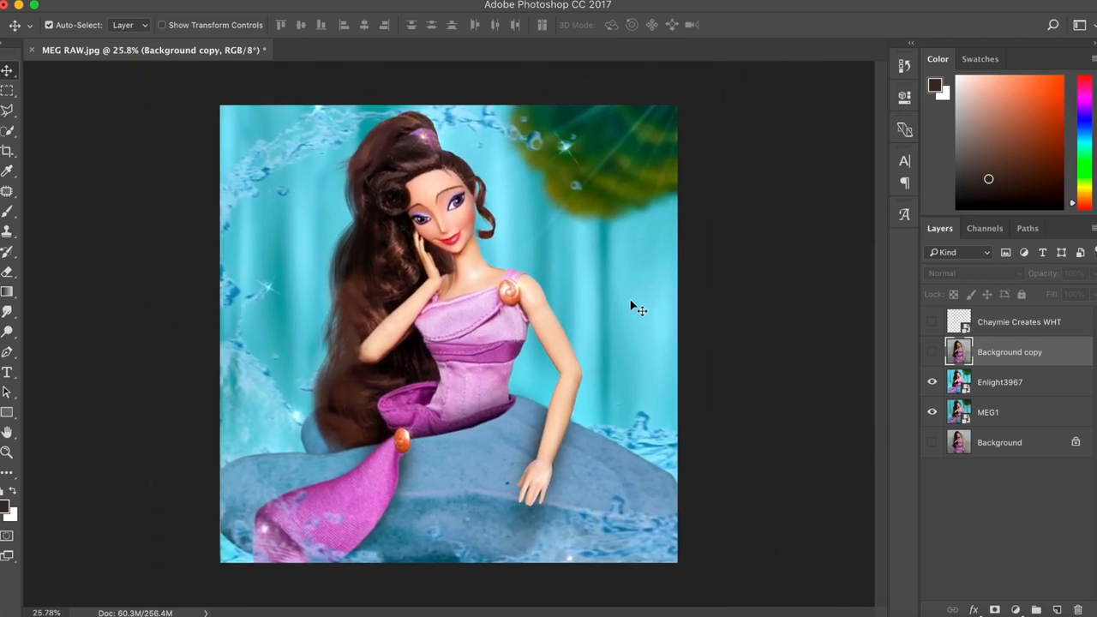
mouse_move(609, 174)
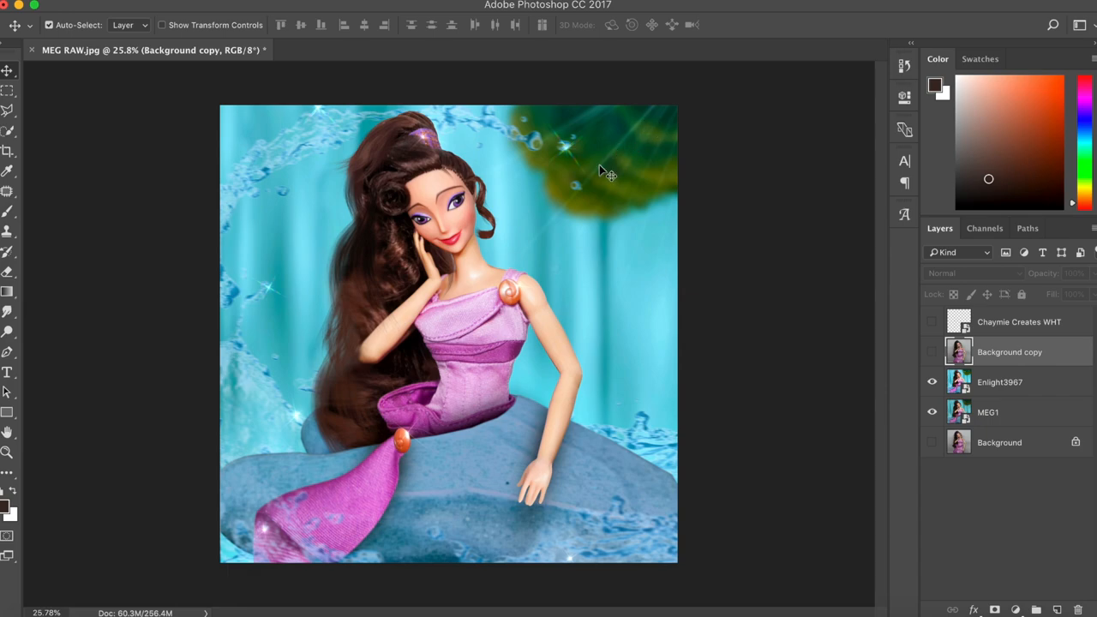
mouse_move(356, 135)
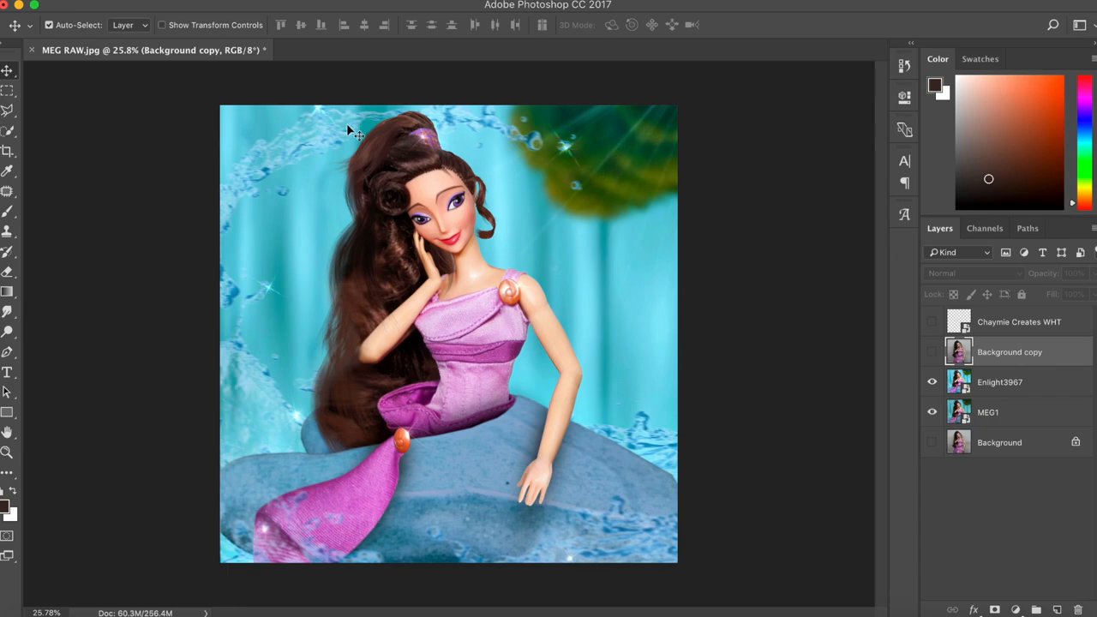
mouse_move(429, 156)
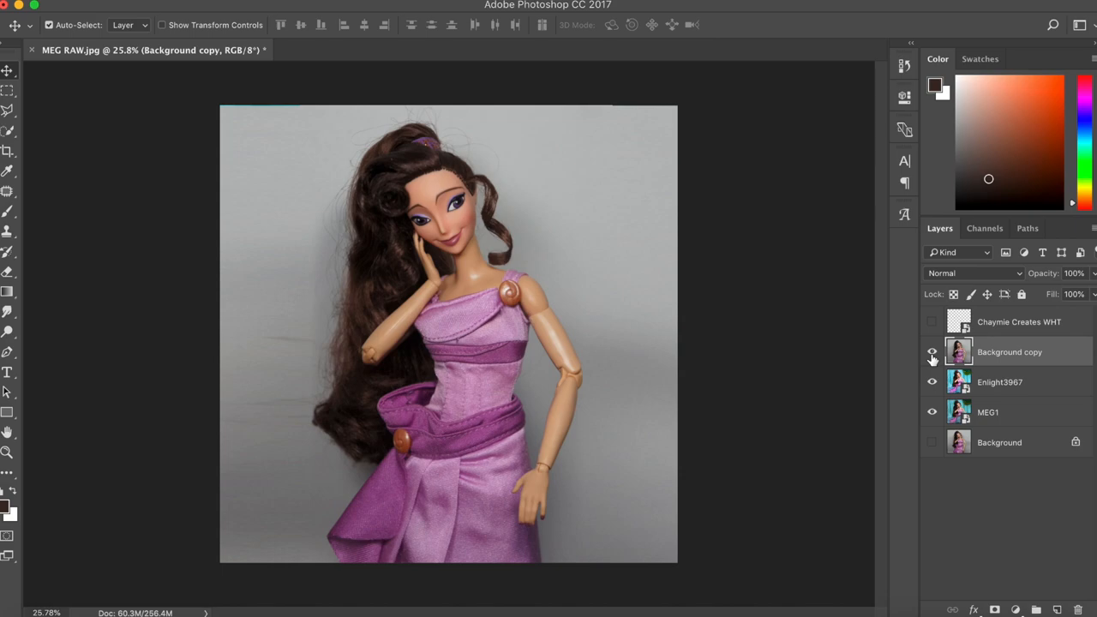
- Toggle the Background copy layer to compare original and edit, ending with it hidden
left_click(932, 352)
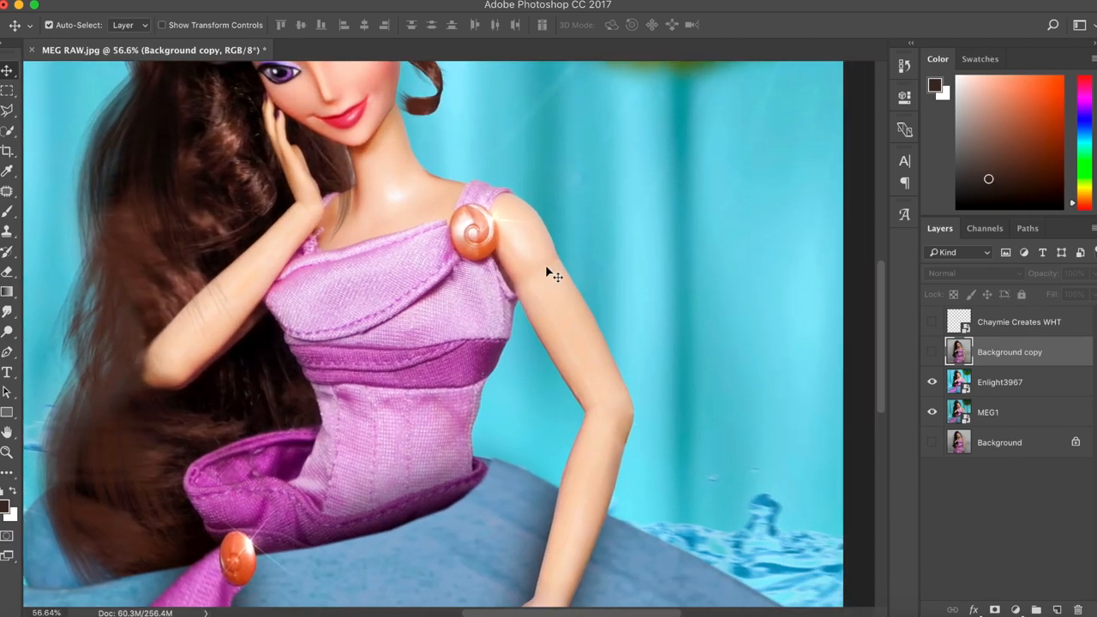
left_click(932, 352)
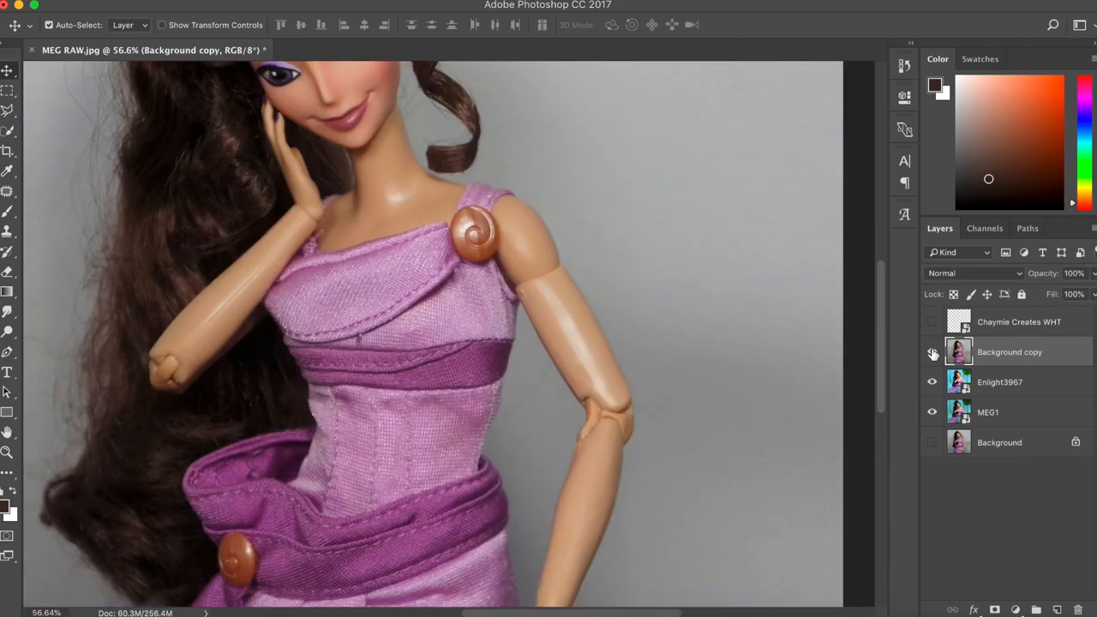
left_click(933, 351)
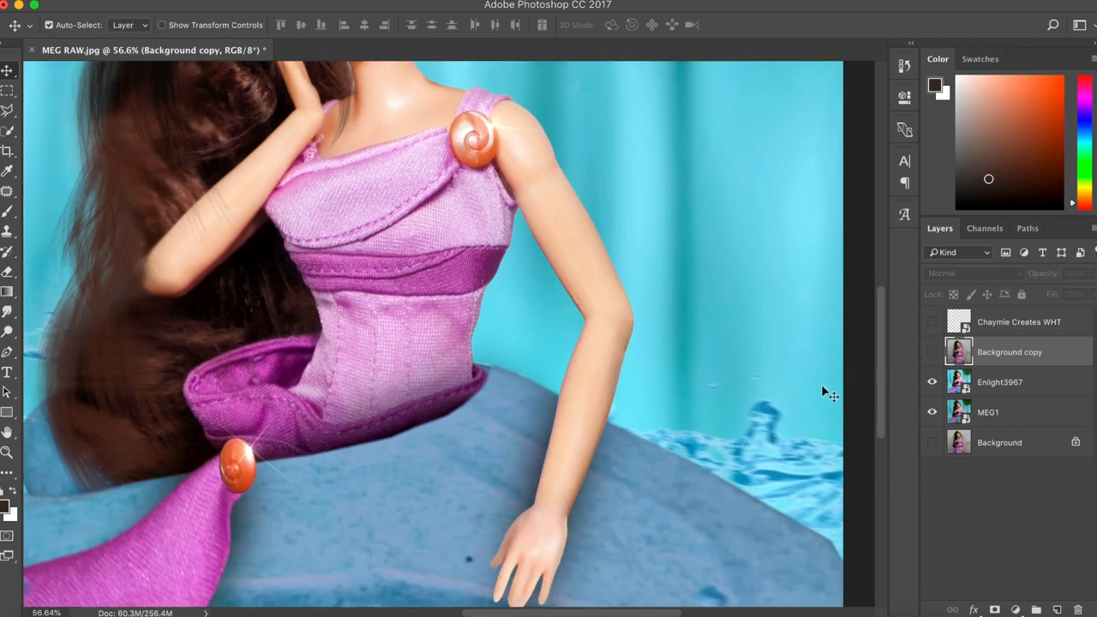
left_click(931, 351)
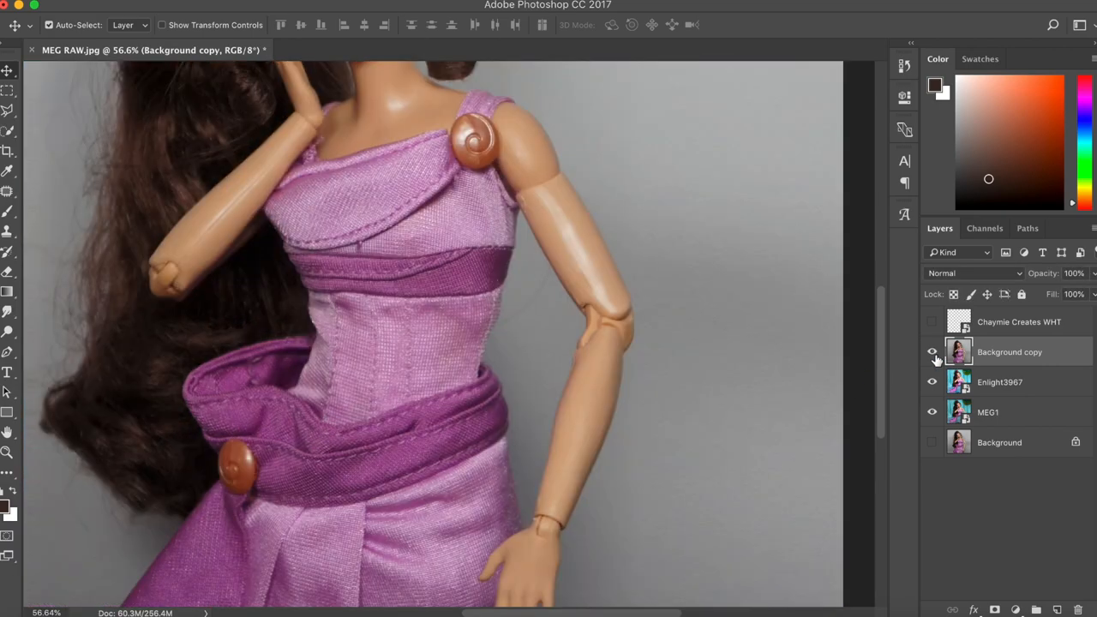
left_click(932, 352)
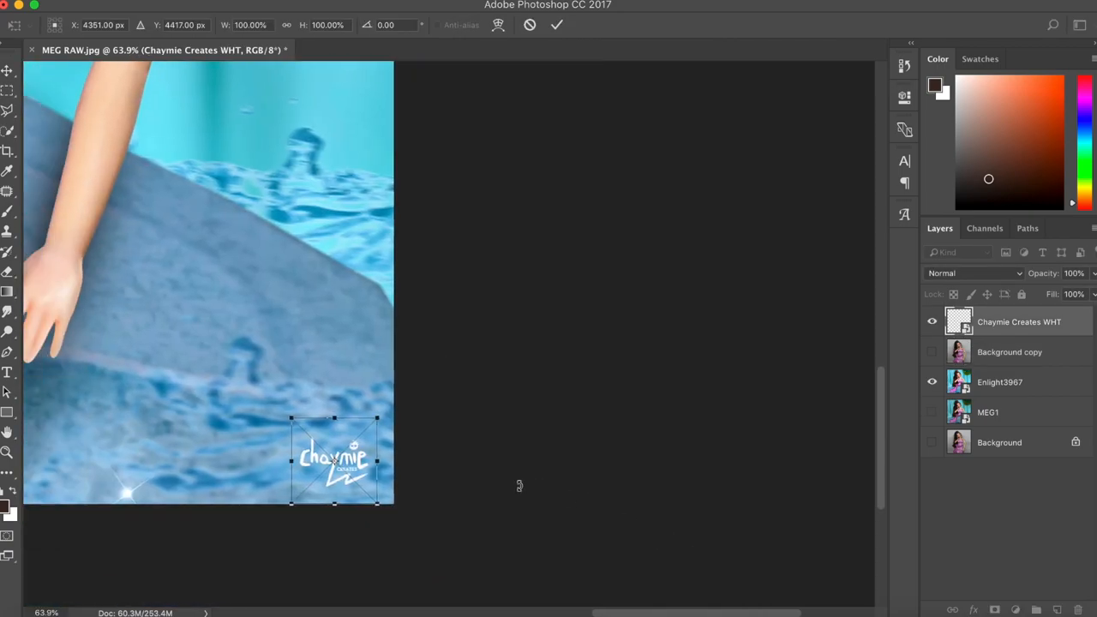
- Move the white Chaymie Creates watermark into the bottom-right corner of the composite
left_click_drag(292, 418, 258, 387)
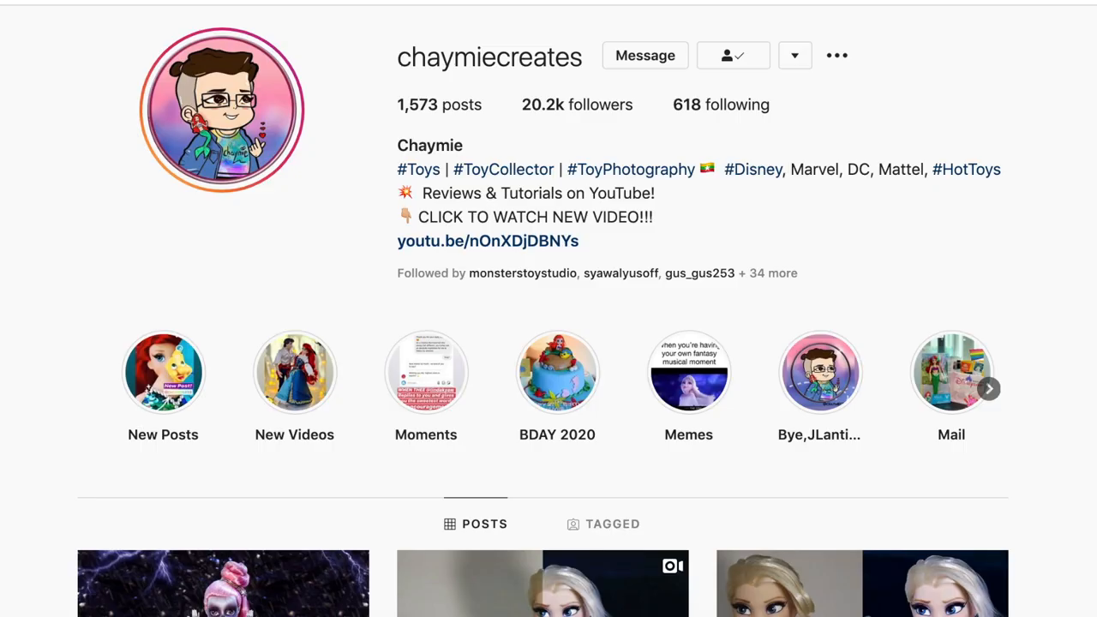
- Scroll through the Instagram post grid and then the YouTube channel's doll review uploads
scroll("down", 3)
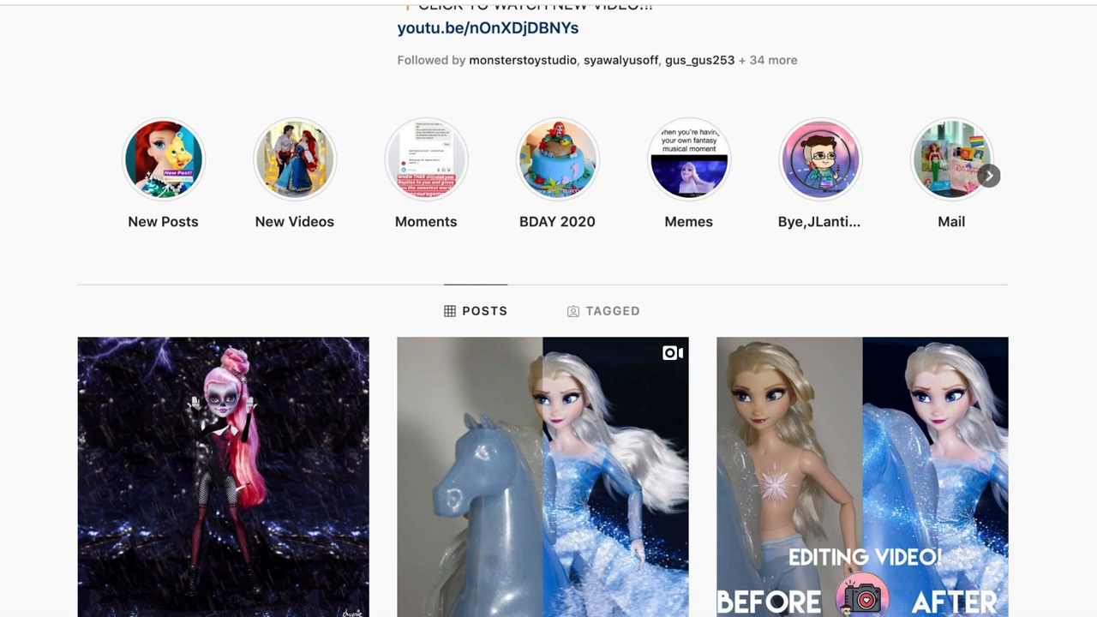
scroll("down", 3)
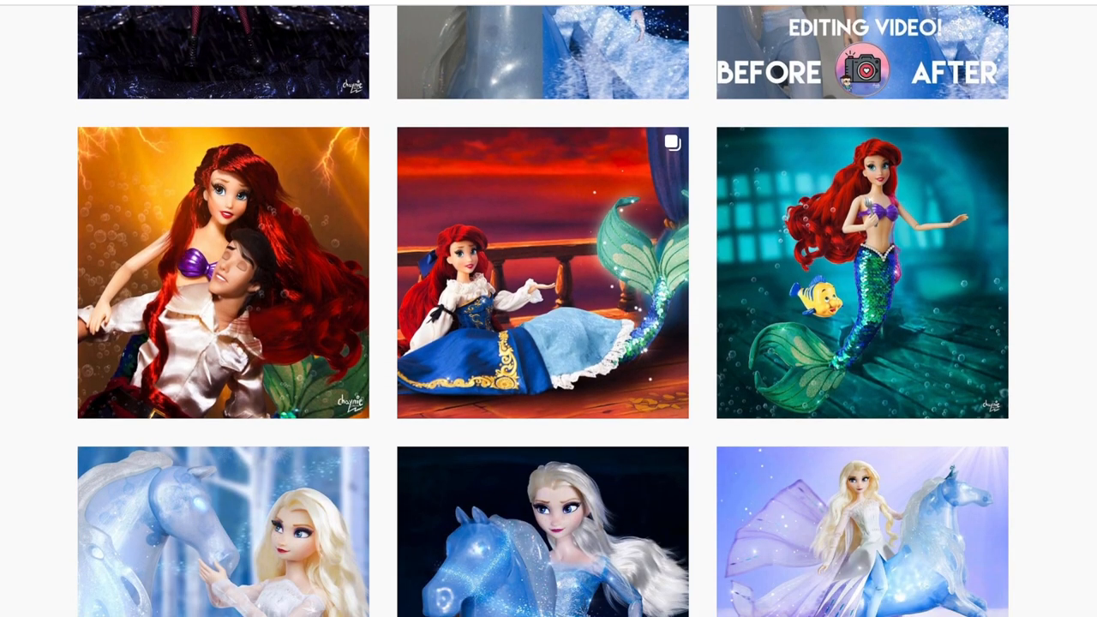
scroll("down", 3)
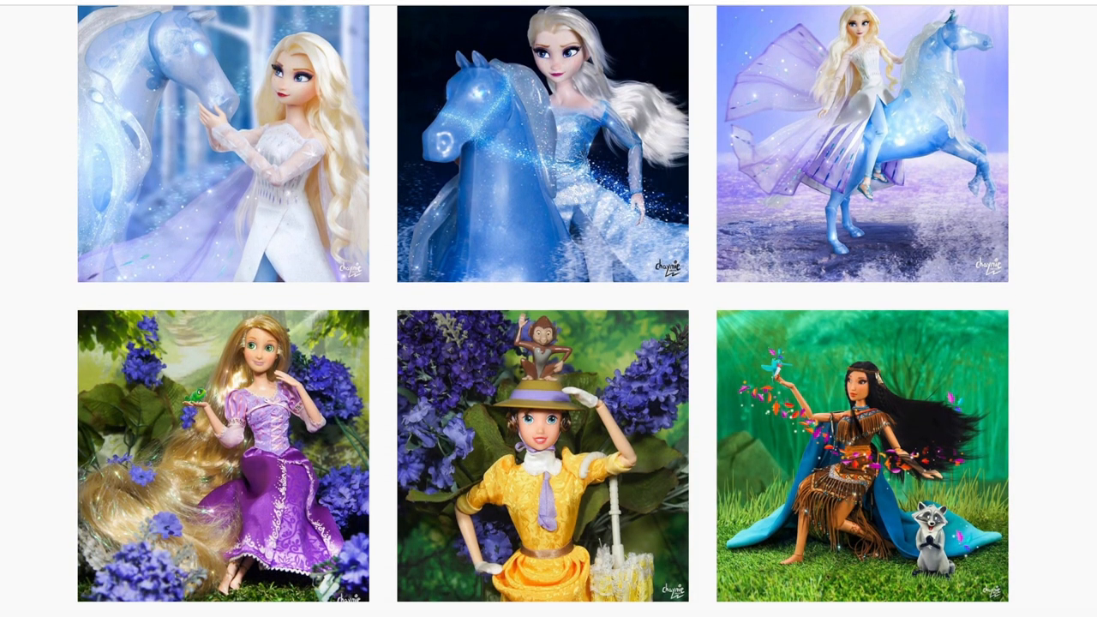
scroll("down", 3)
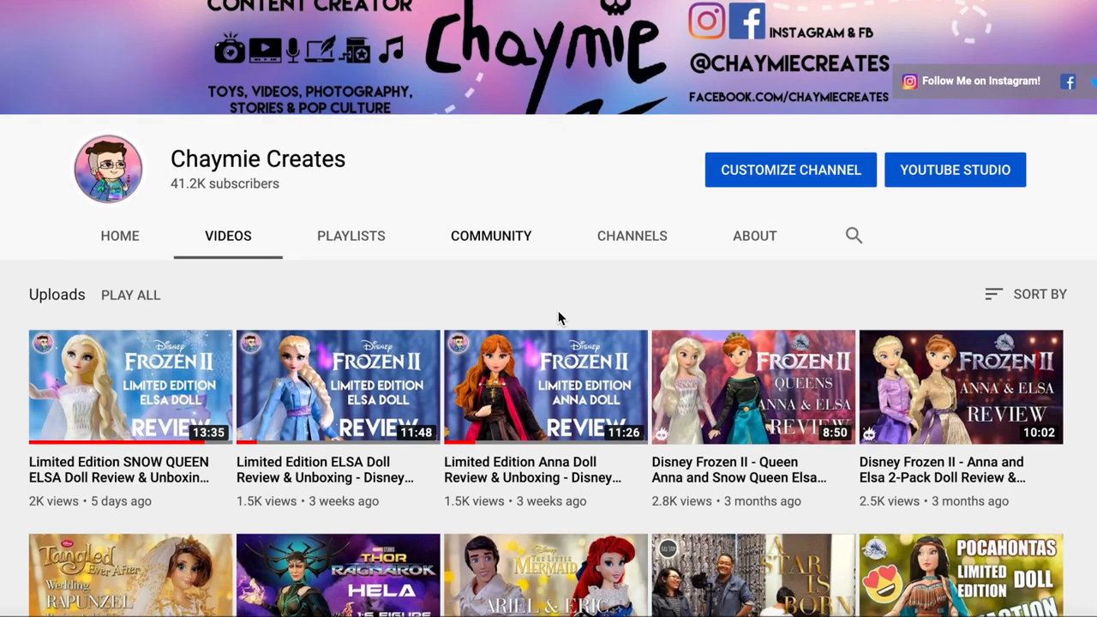
scroll("down", 3)
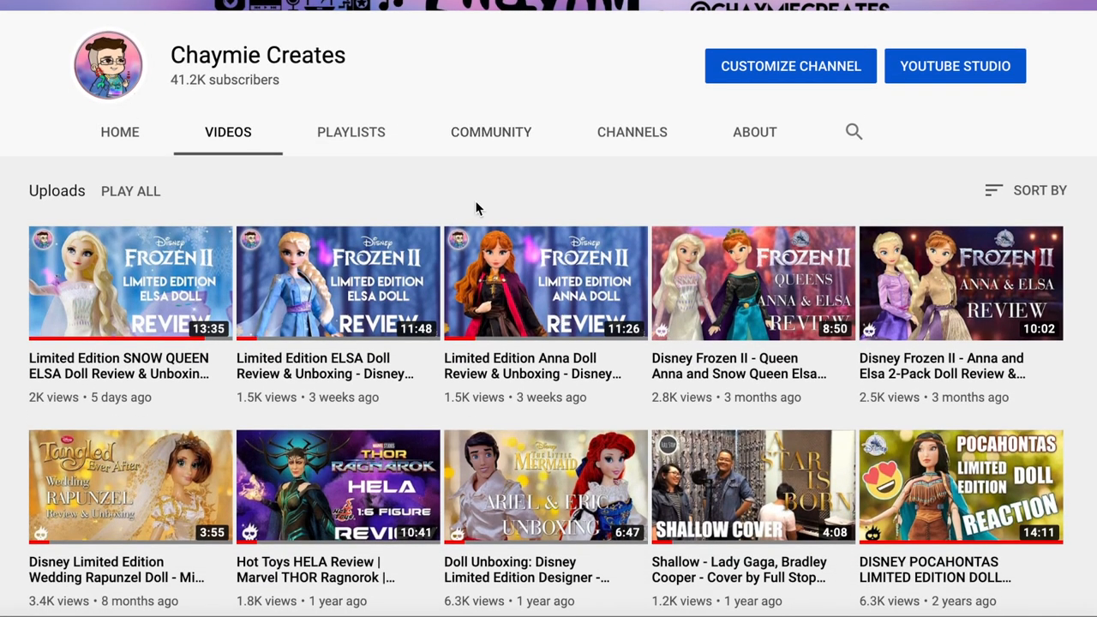
mouse_move(521, 276)
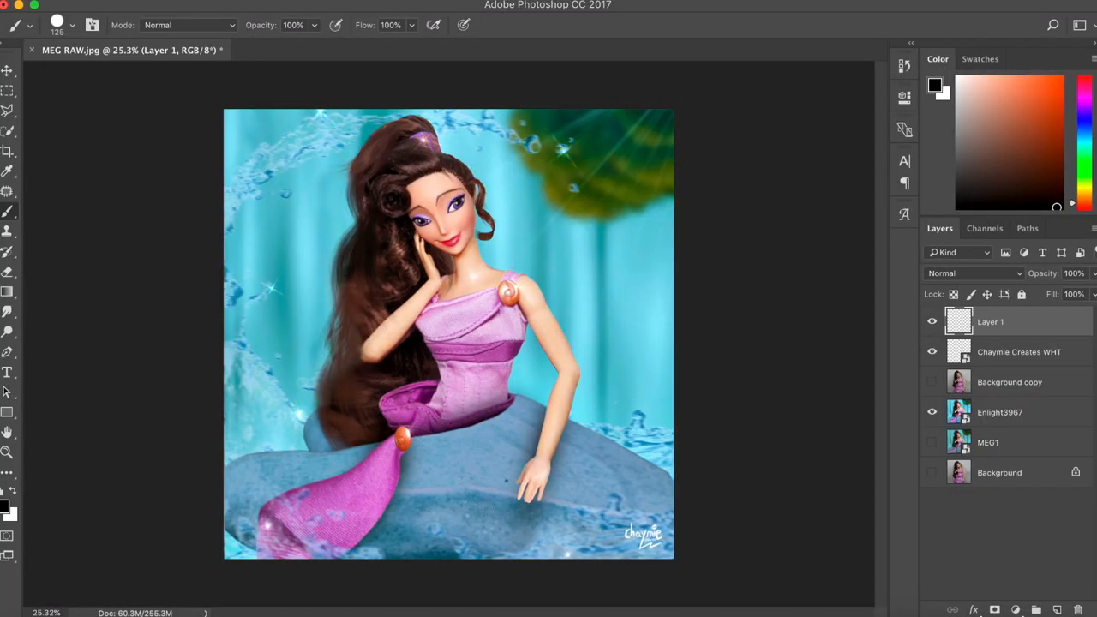
- Paint a black heart with an arrow over the doll and a letter B near the top-left
left_click_drag(437, 322, 502, 514)
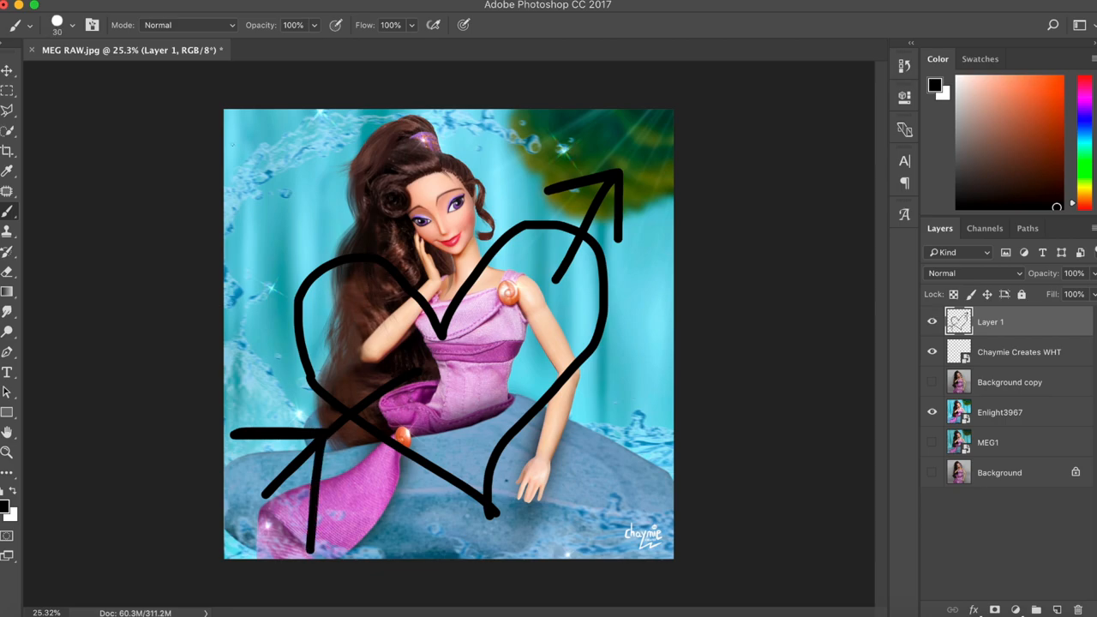
left_click_drag(249, 137, 291, 197)
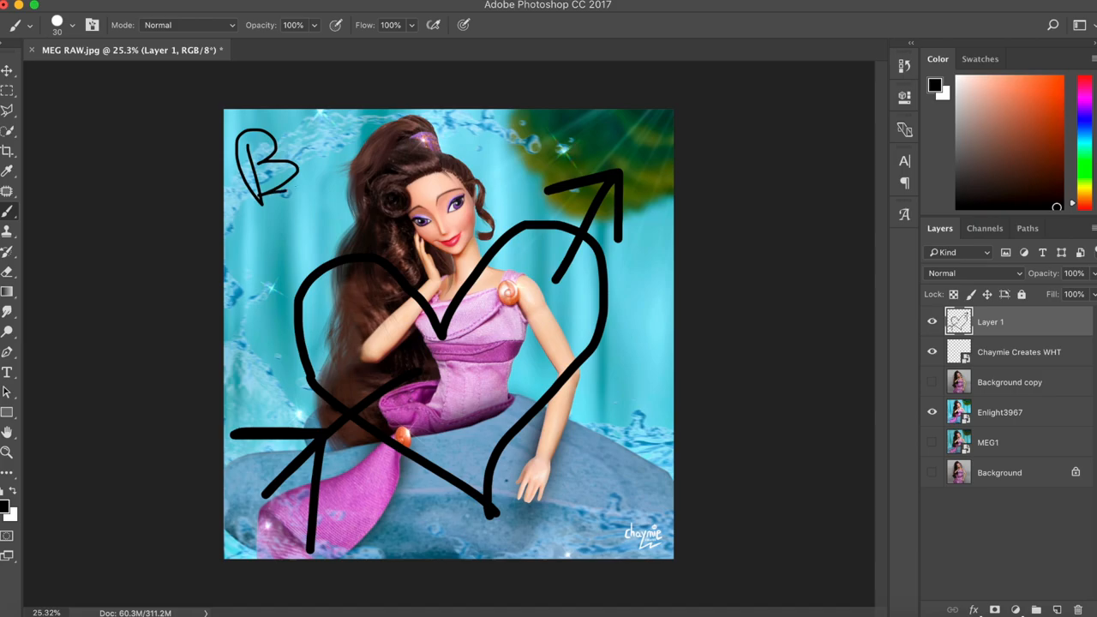